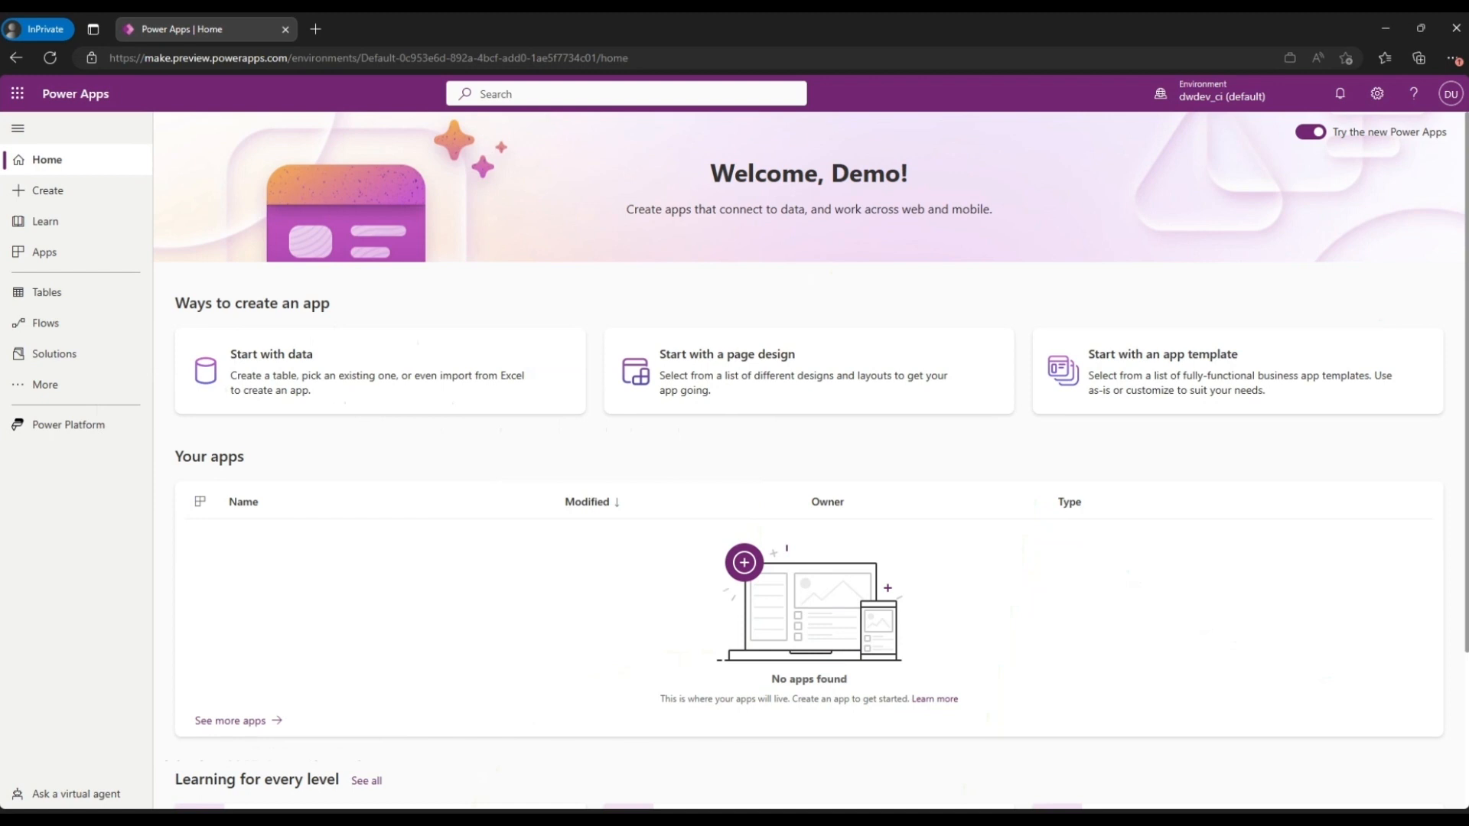
pyautogui.moveTo(497, 442)
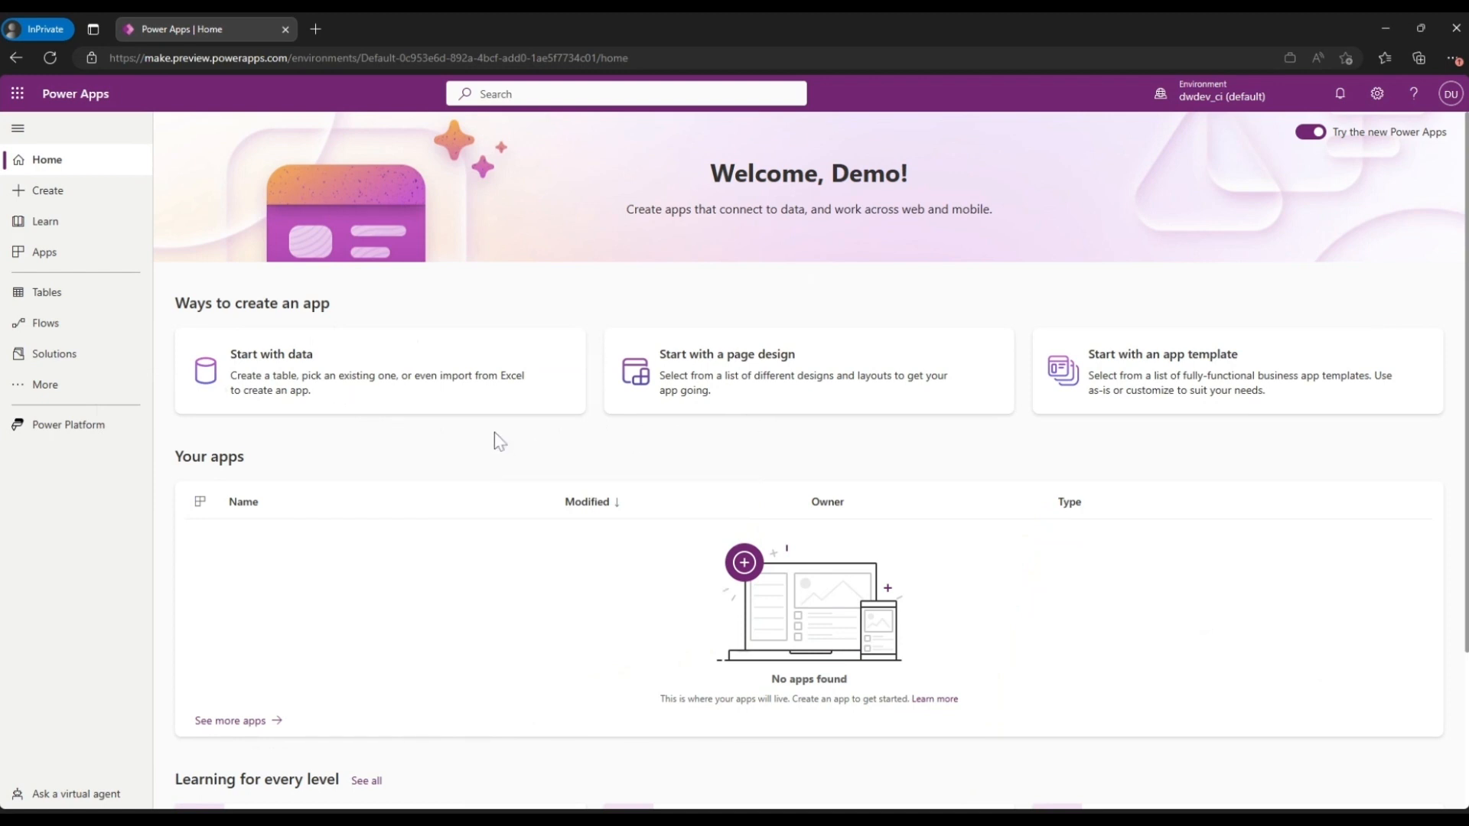
# Start an app from data and keep the default environment selected in the Environment picker
pyautogui.click(379, 370)
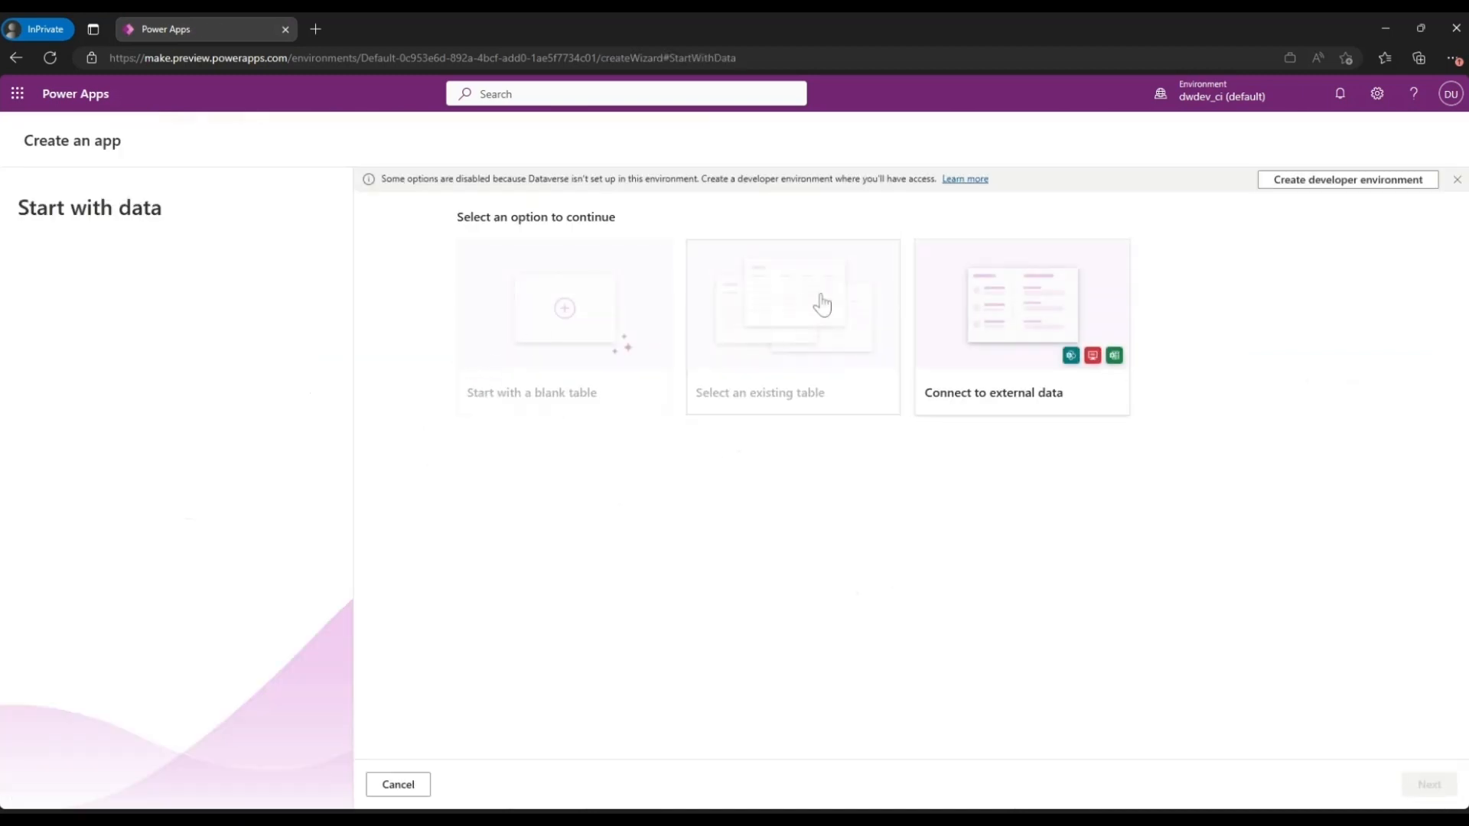
pyautogui.moveTo(1304, 42)
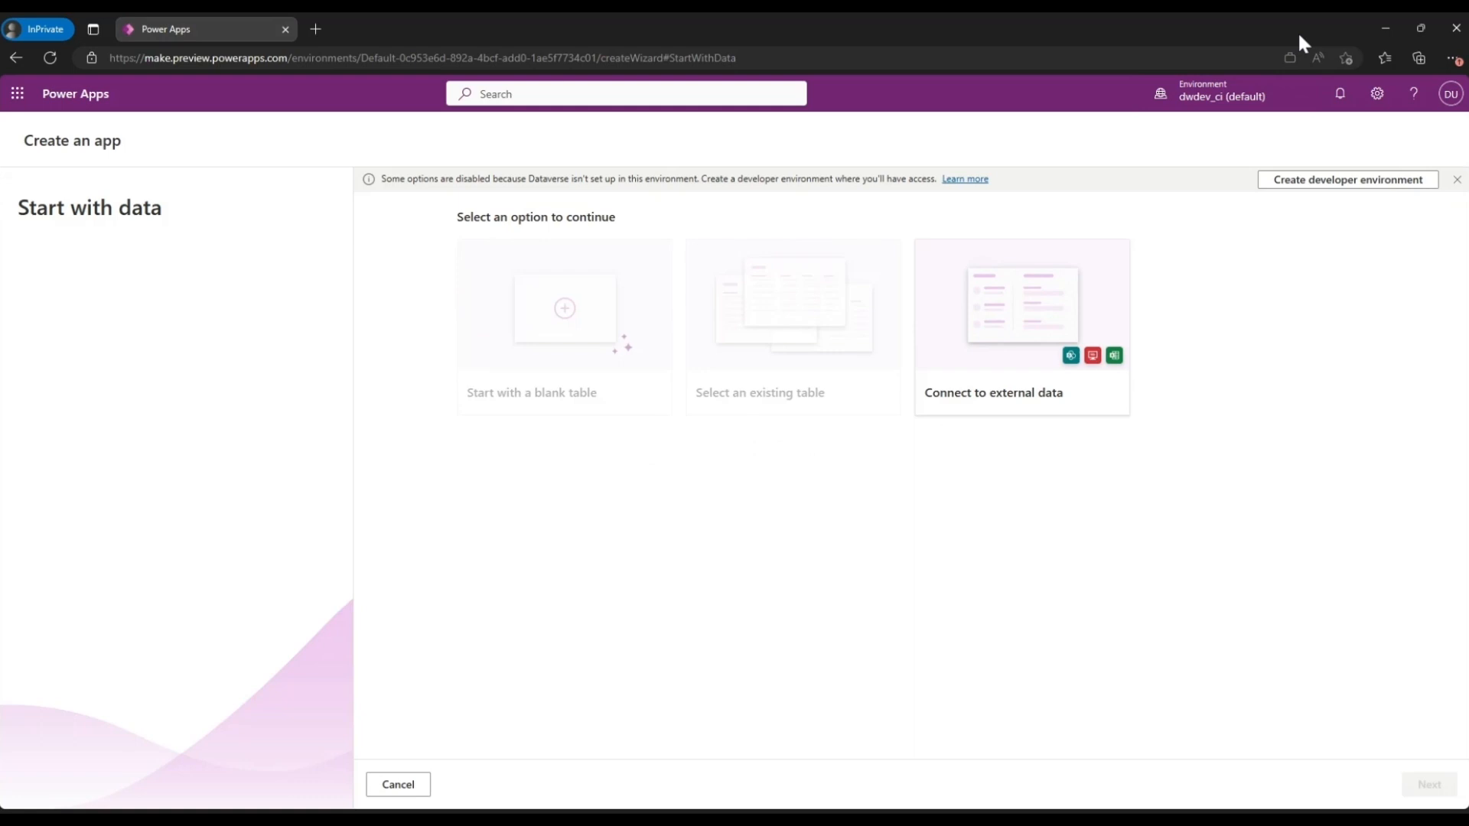
pyautogui.click(1222, 94)
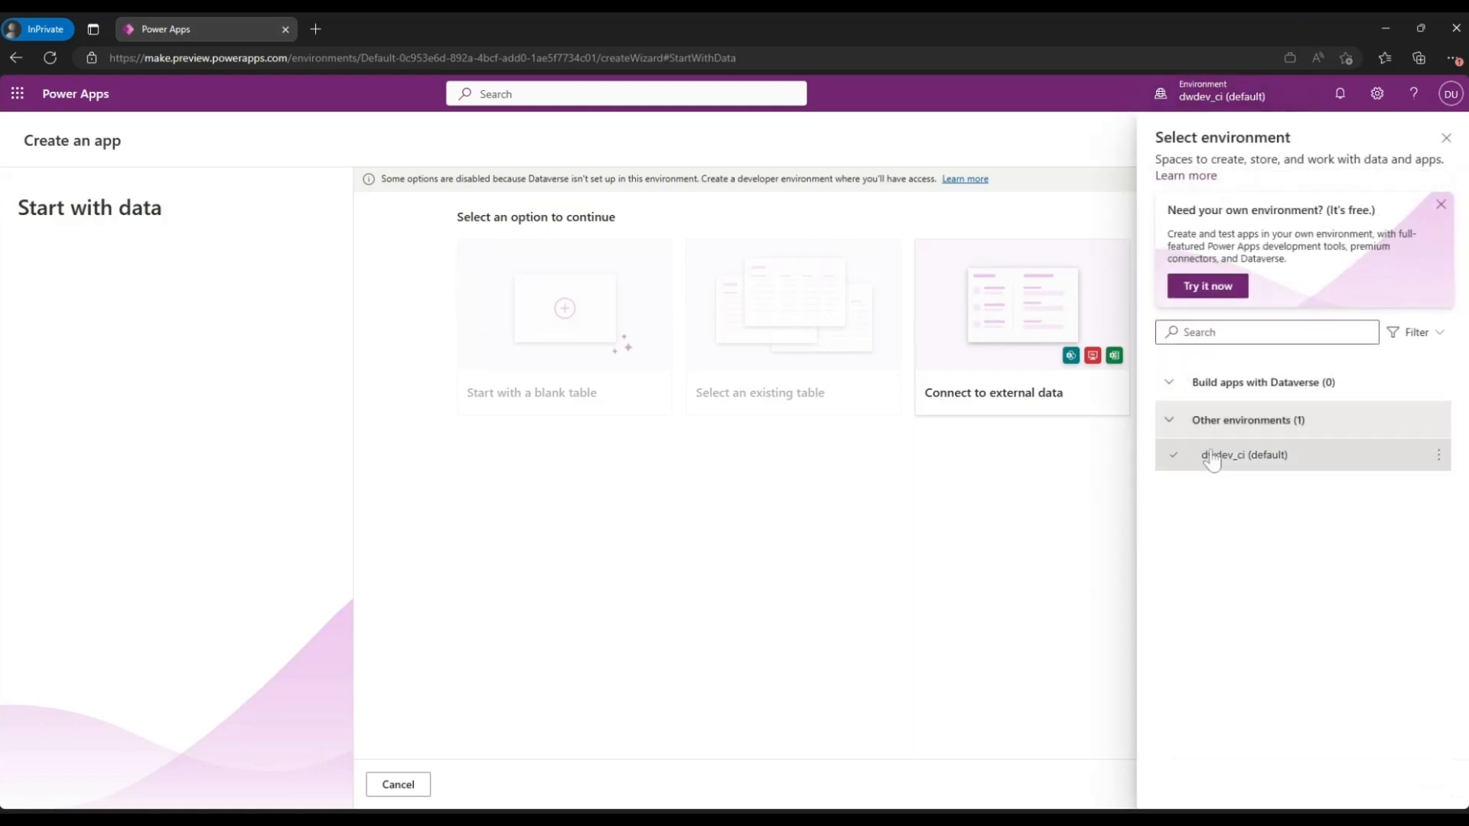
pyautogui.click(1445, 138)
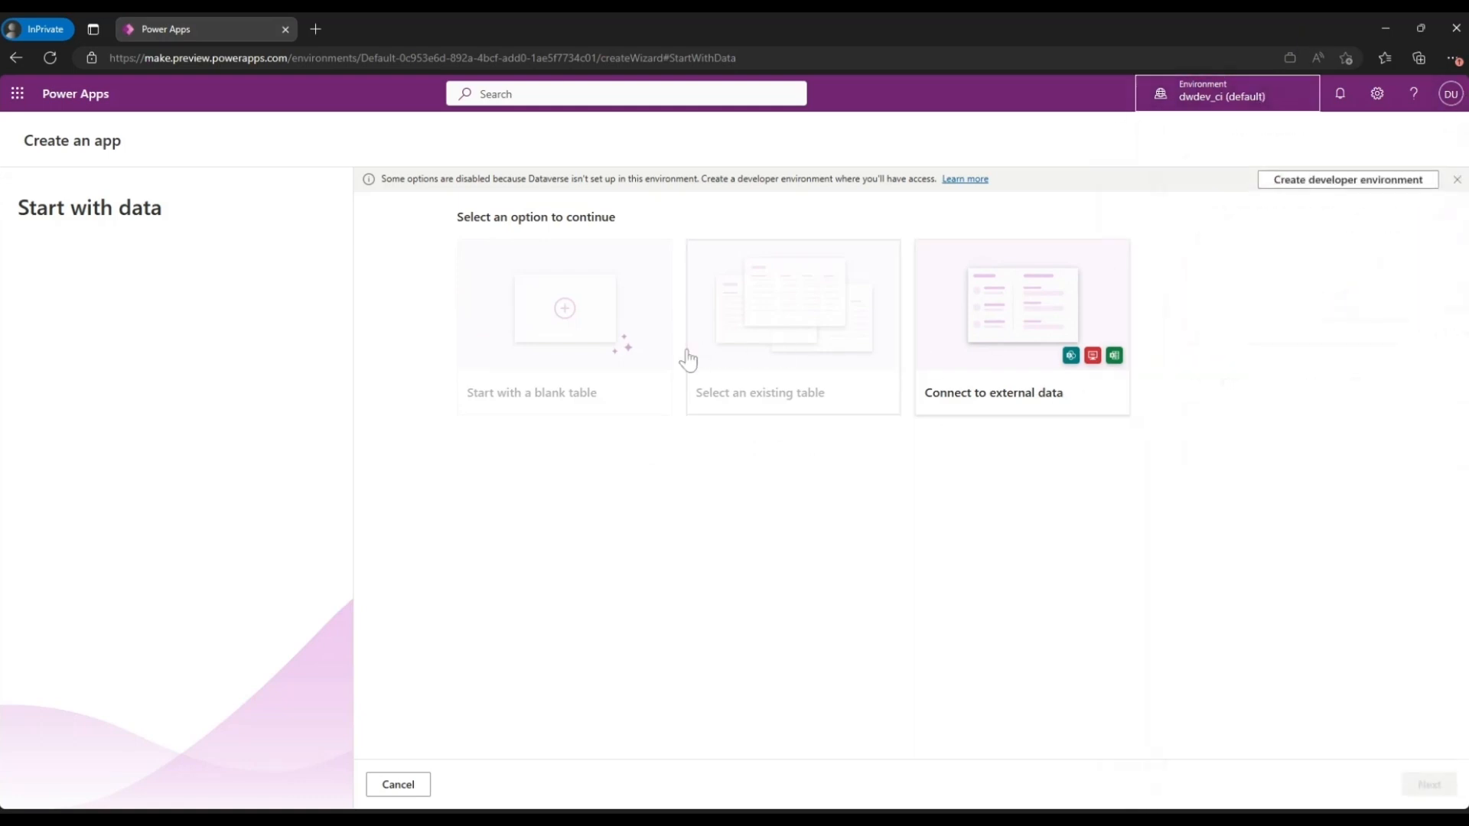
pyautogui.moveTo(832, 515)
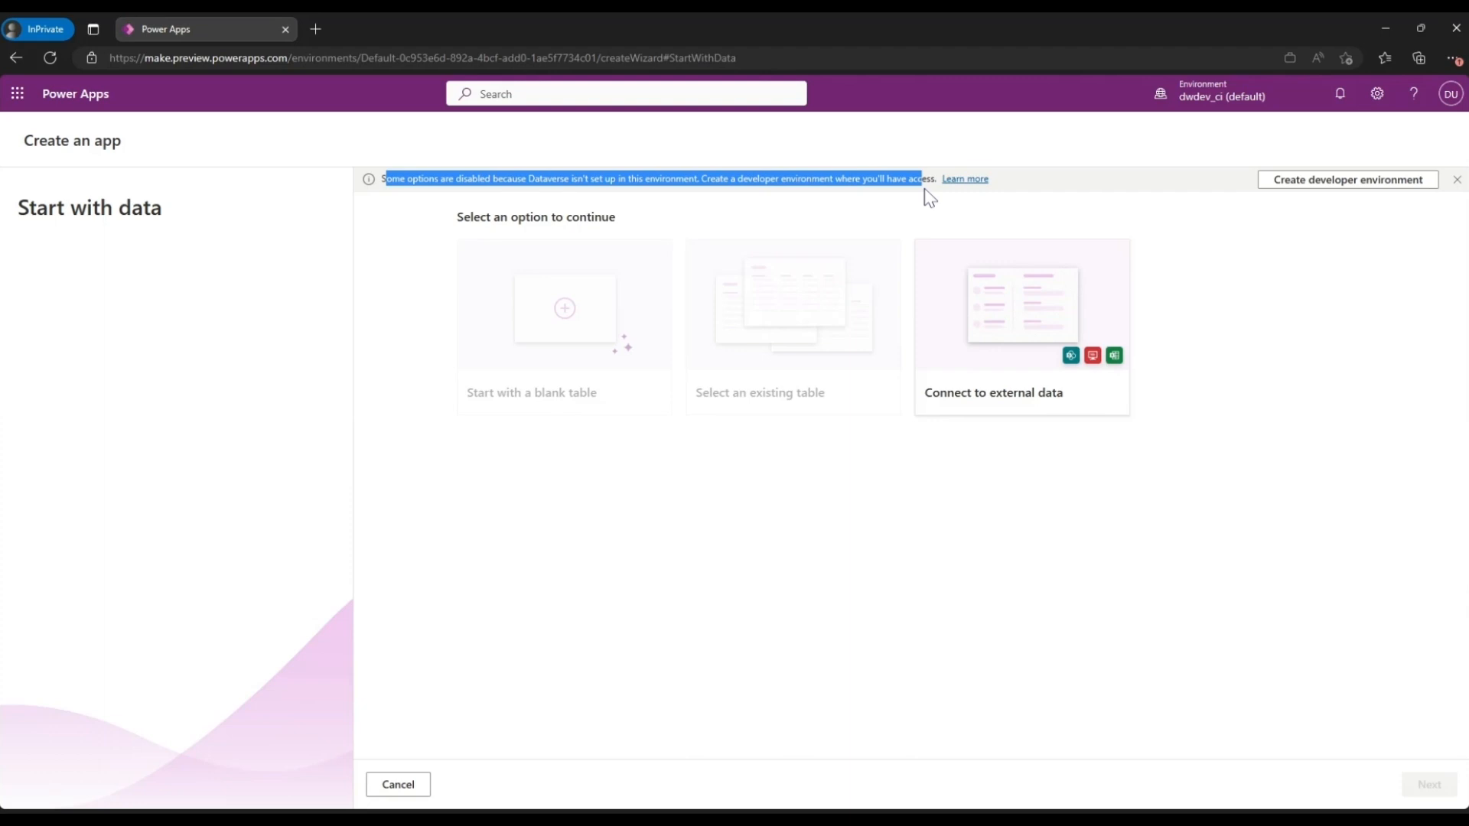
pyautogui.moveTo(934, 231)
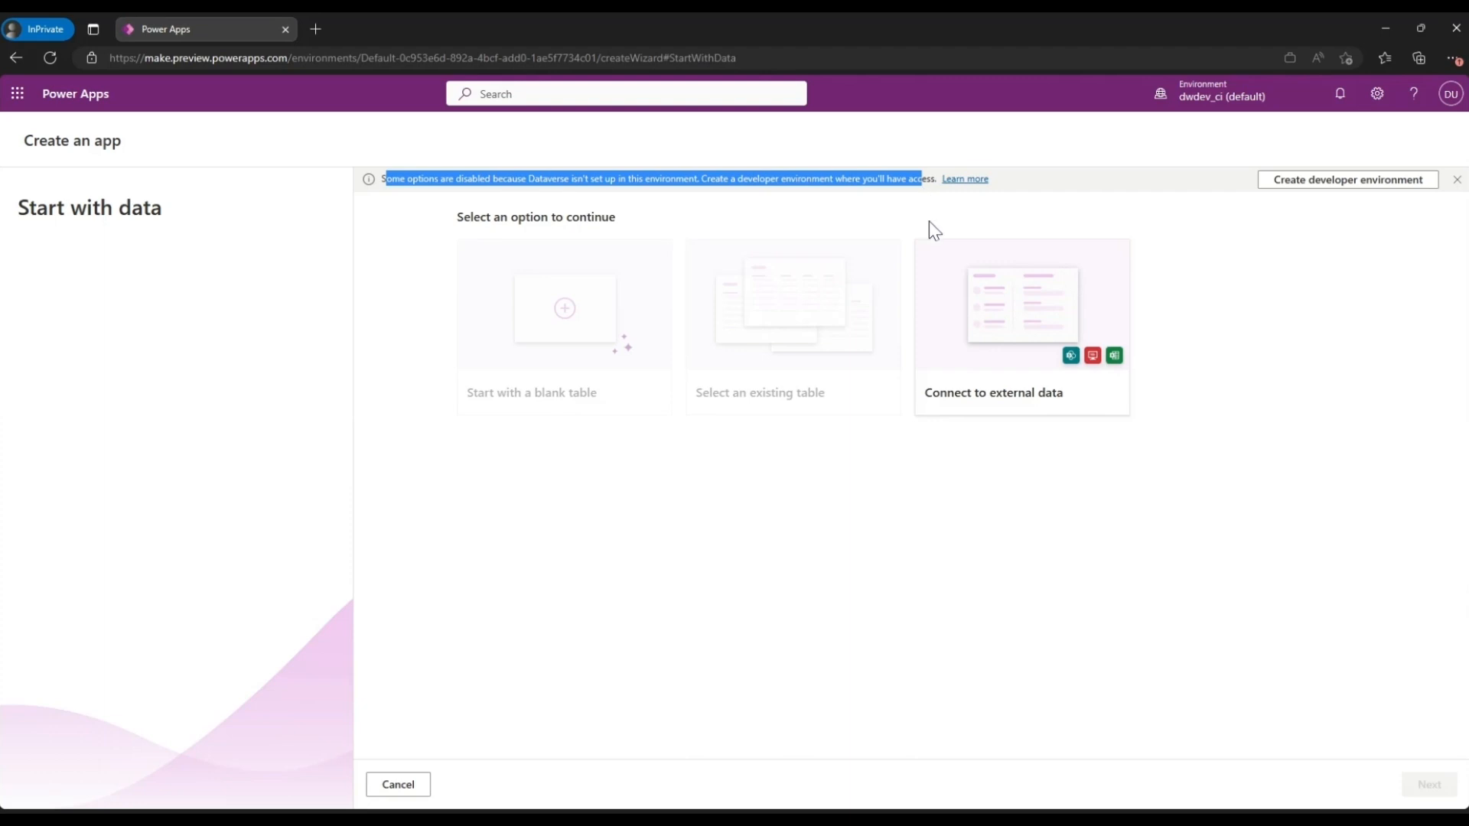
pyautogui.moveTo(1364, 196)
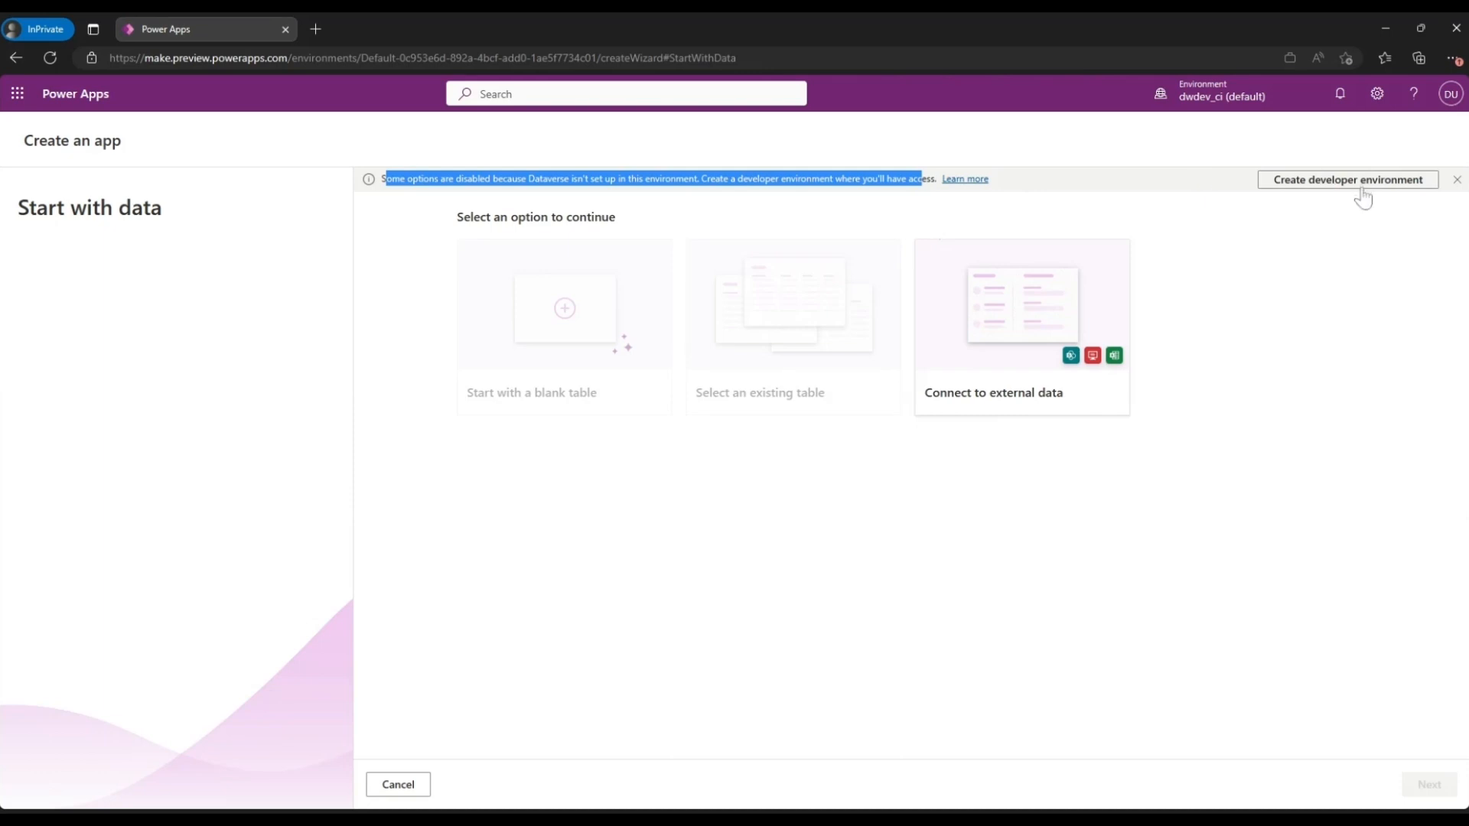
# Create a Dataverse developer environment and confirm Demo User's Environment appears in the environment list
pyautogui.click(1347, 179)
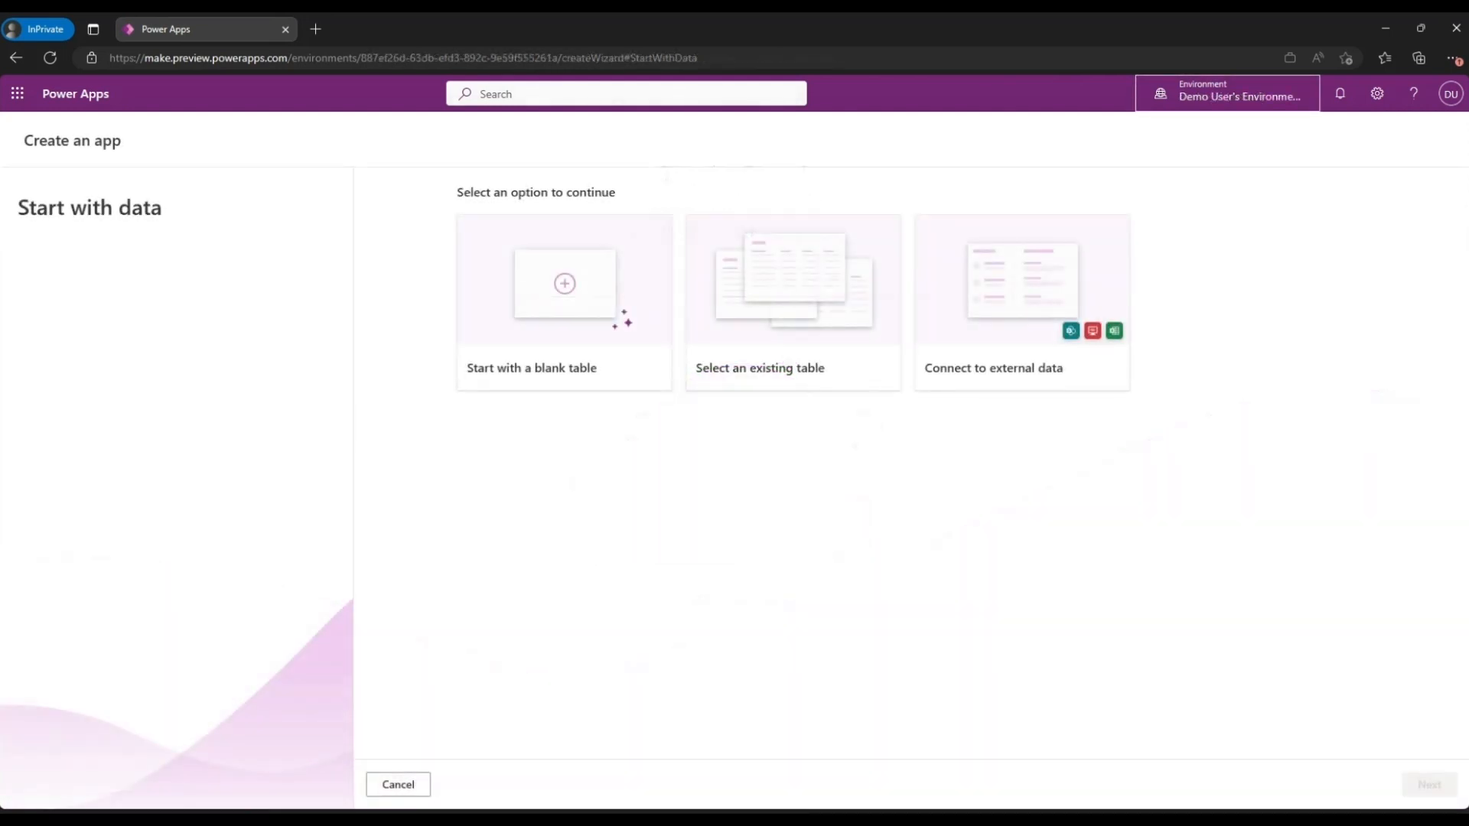
pyautogui.moveTo(792, 301)
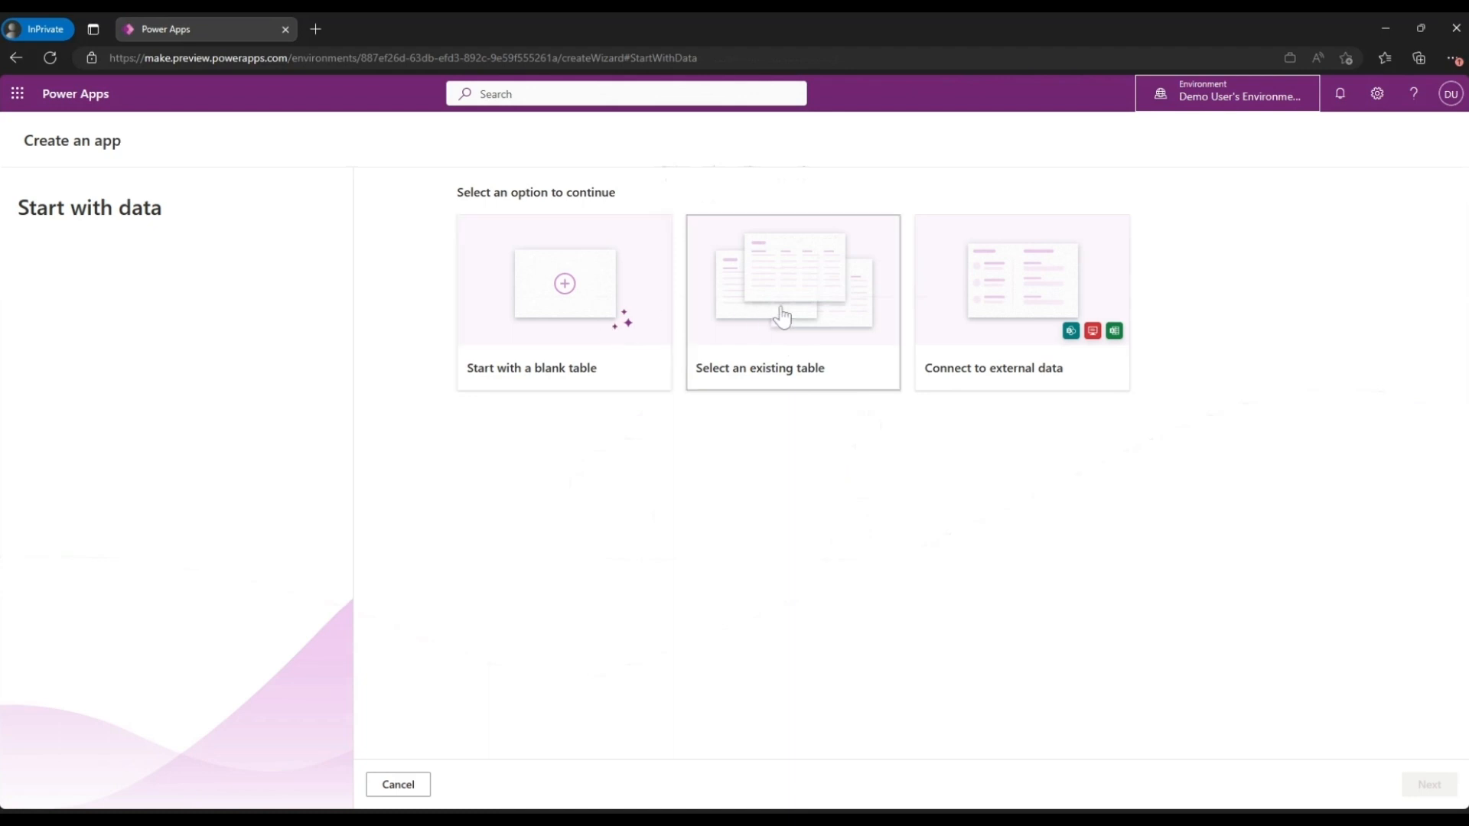
pyautogui.moveTo(1152, 137)
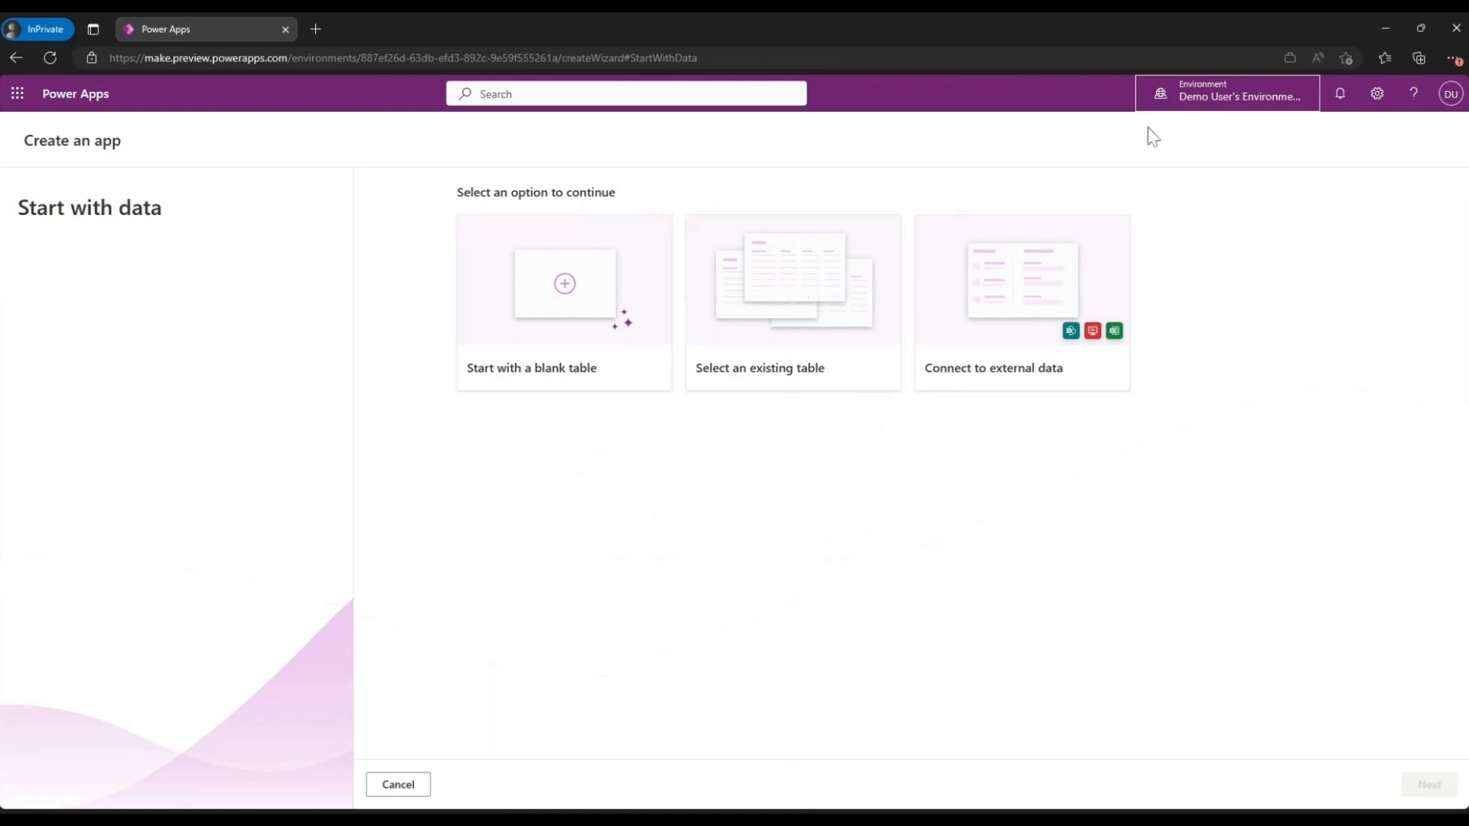
pyautogui.click(1225, 92)
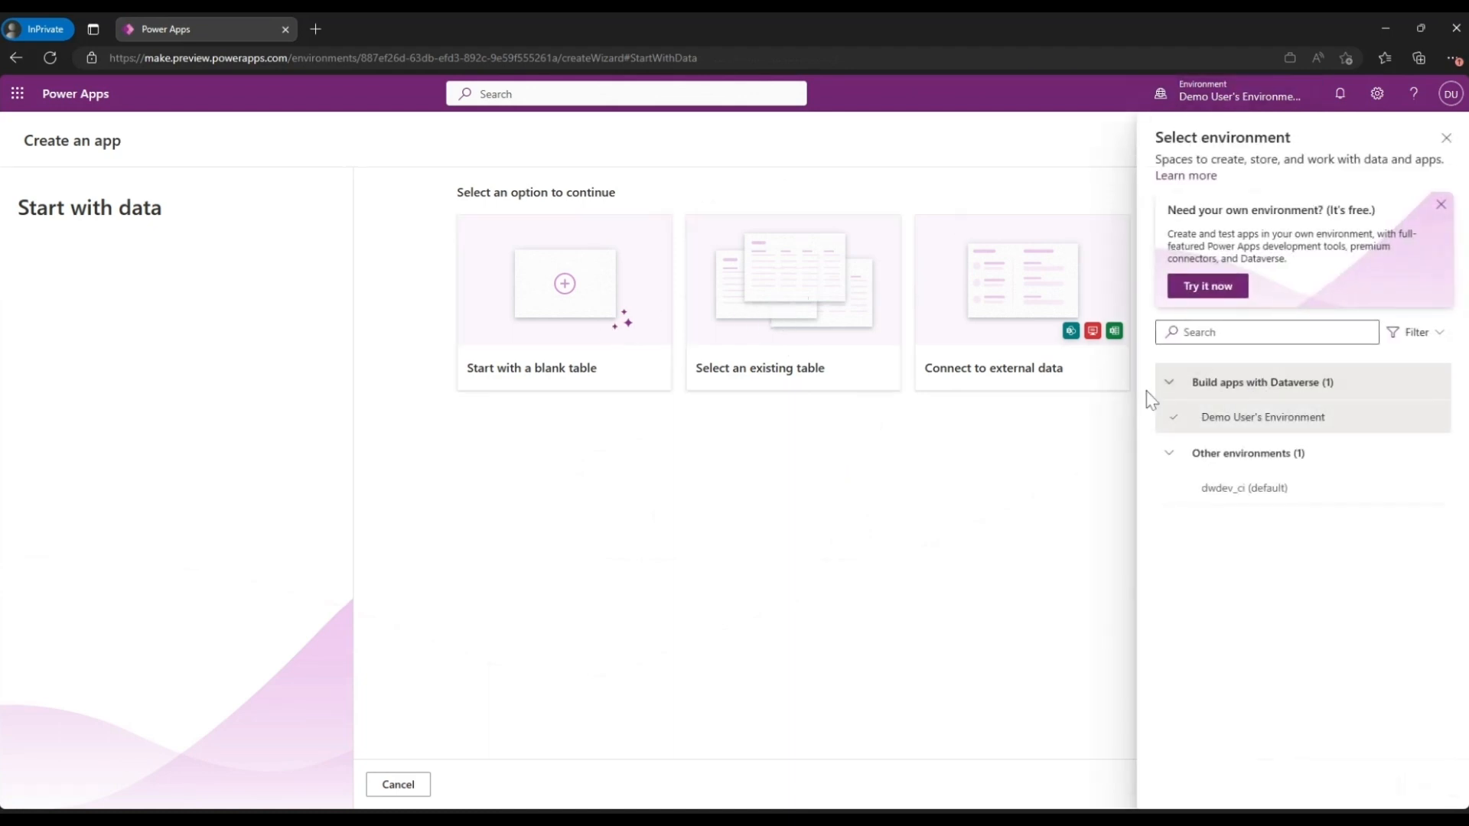